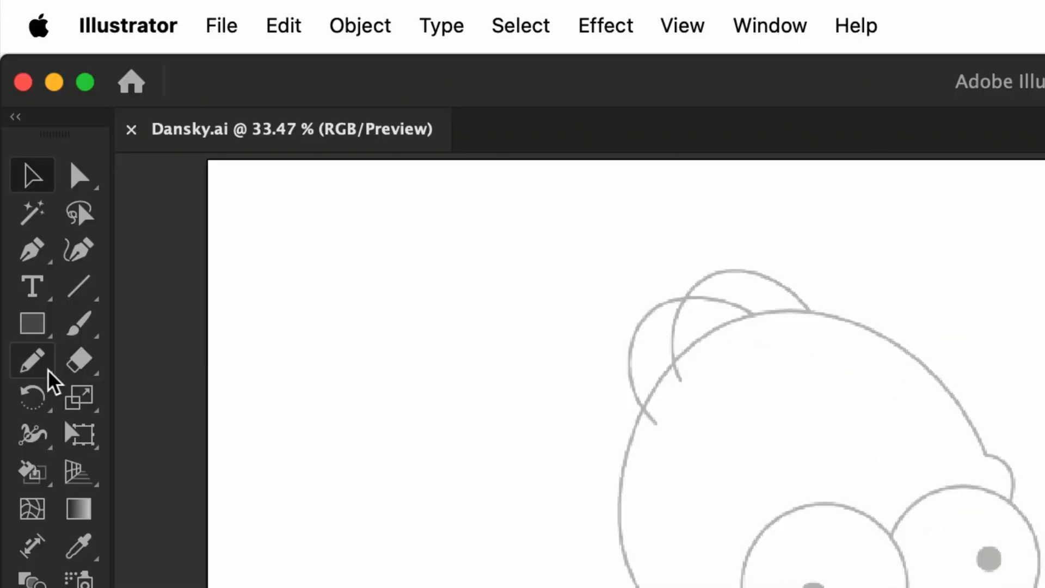
- Set Pencil fidelity close to Smooth with Keep selected enabled
{"action": "double_click", "coordinate": [31, 361]}
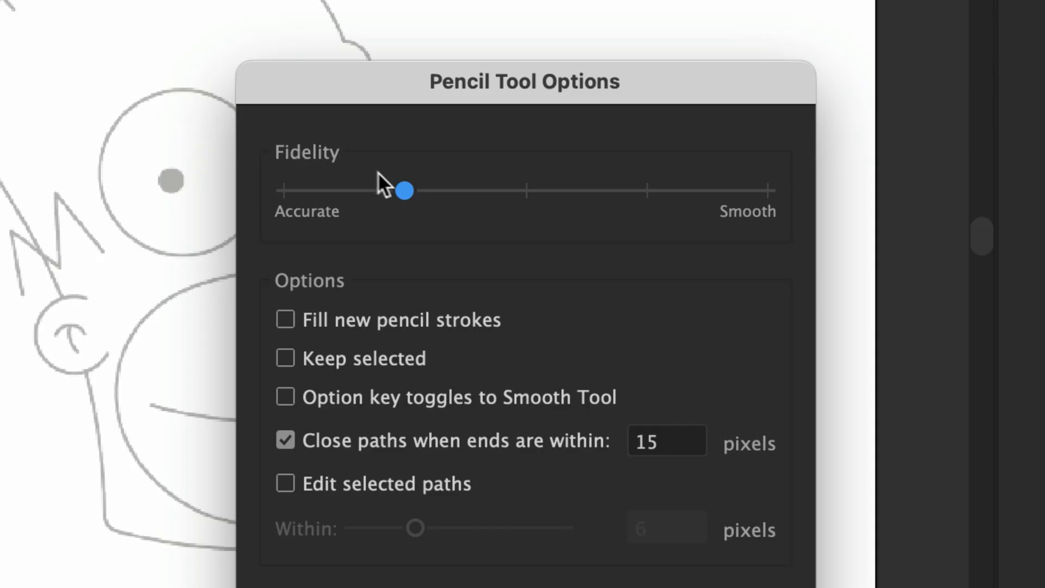
{"action": "left_click_drag", "start_coordinate": [402, 192], "coordinate": [648, 191]}
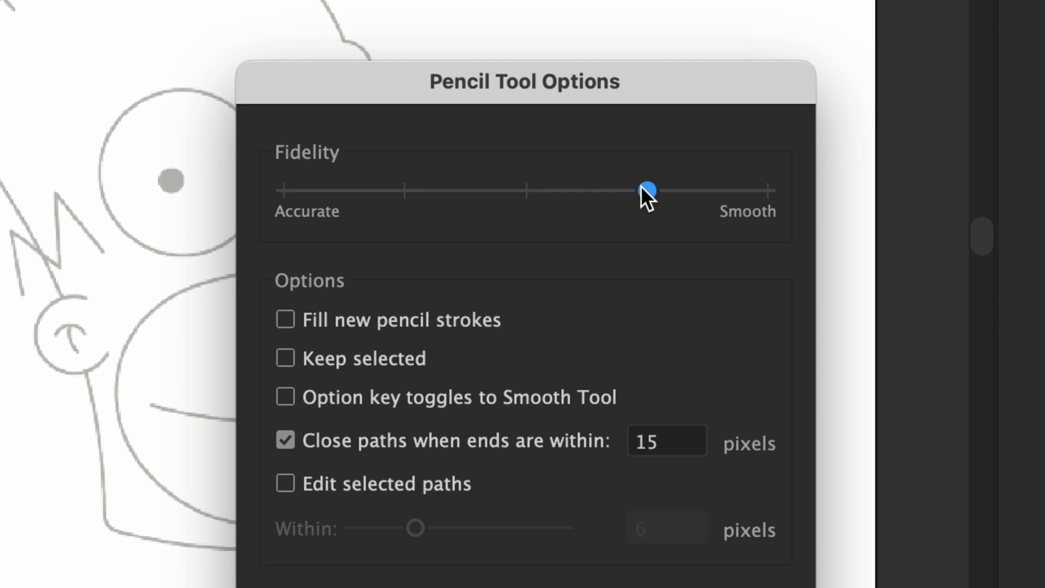
{"action": "left_click", "coordinate": [285, 359]}
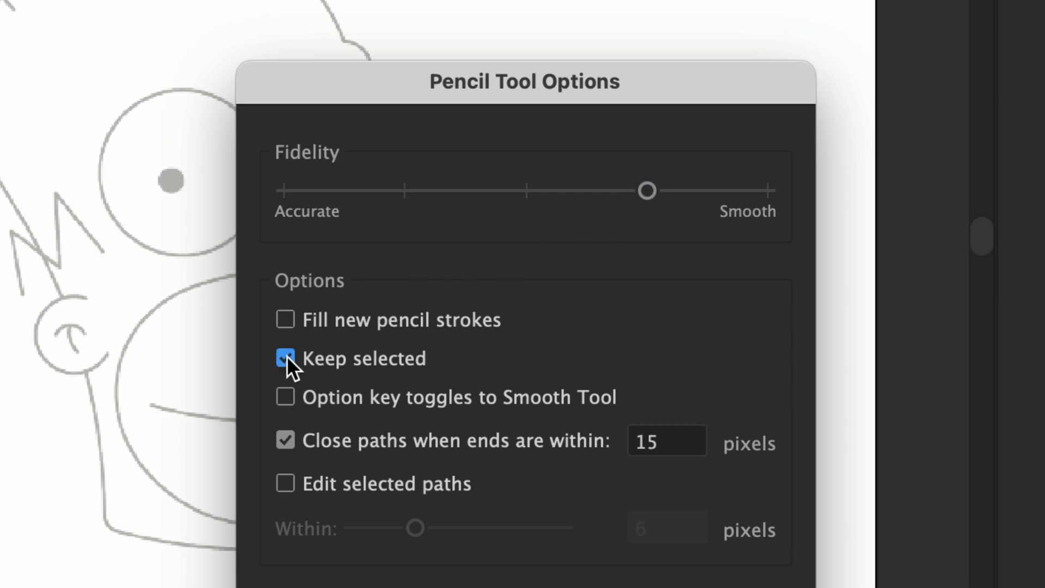
{"action": "left_click", "coordinate": [285, 483]}
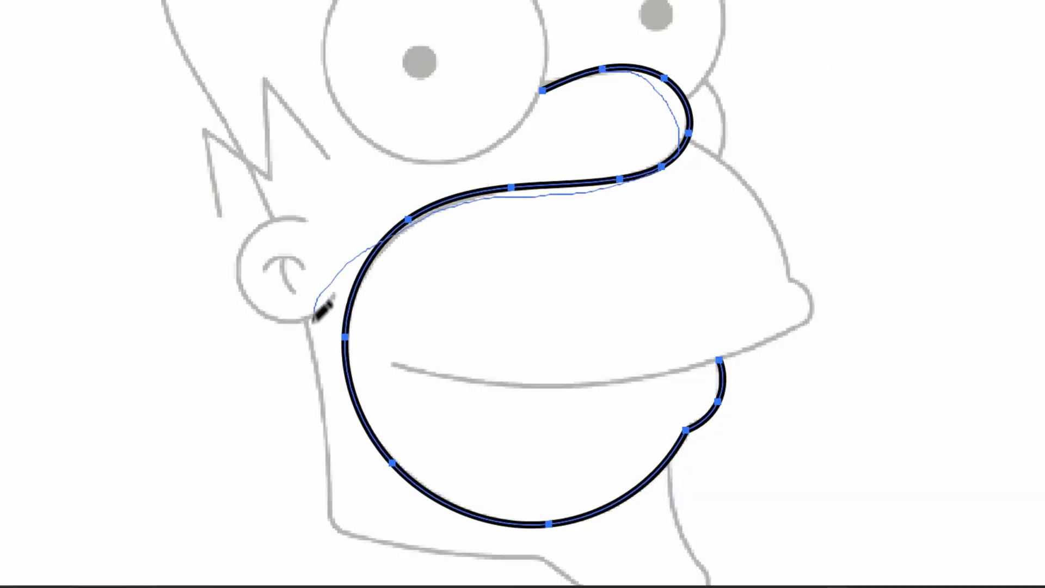
- Trace the muzzle outline and the lower jaw and neck line with black pencil strokes
{"action": "left_click_drag", "start_coordinate": [320, 314], "coordinate": [756, 339]}
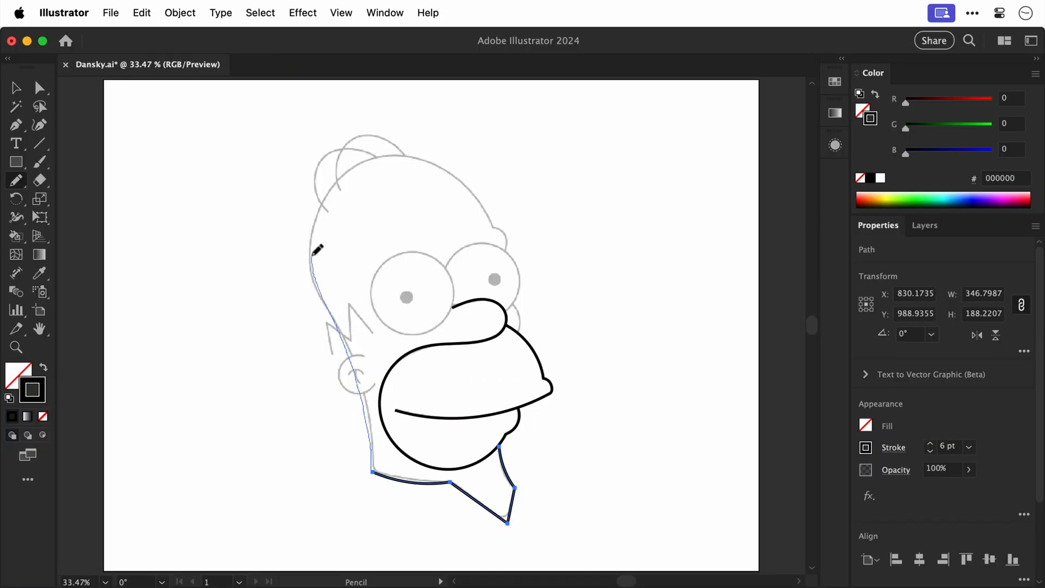
{"action": "left_click_drag", "start_coordinate": [314, 250], "coordinate": [463, 170]}
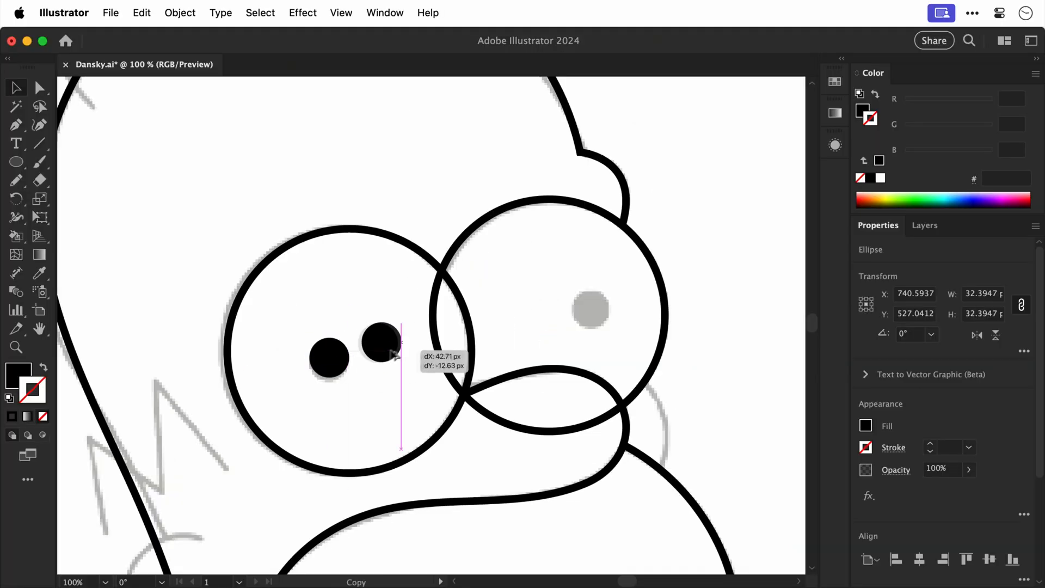
- Option-drag the black pupil to copy it into the other eye
{"action": "left_click_drag", "start_coordinate": [380, 343], "coordinate": [592, 307]}
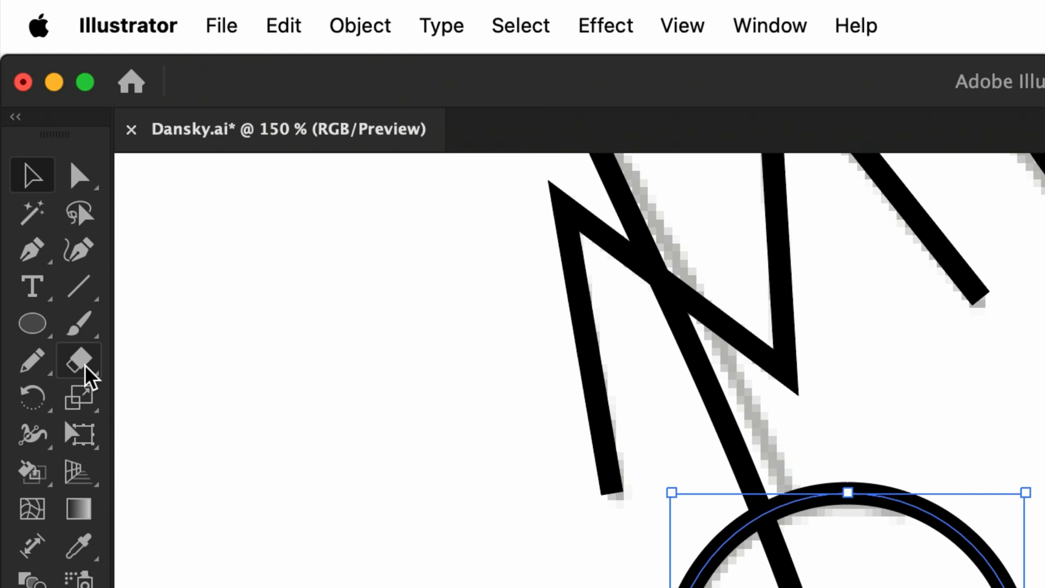
- Choose the Scissors tool for cutting paths at chosen points
{"action": "left_click", "coordinate": [78, 360]}
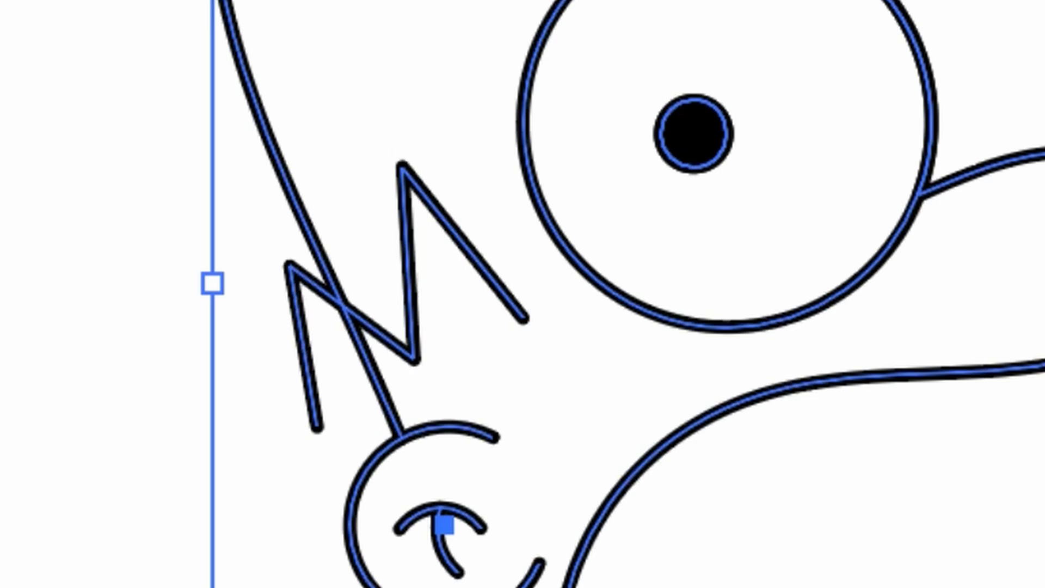
- Make the selected head outlines into a Live Paint group
{"action": "left_click", "coordinate": [27, 240]}
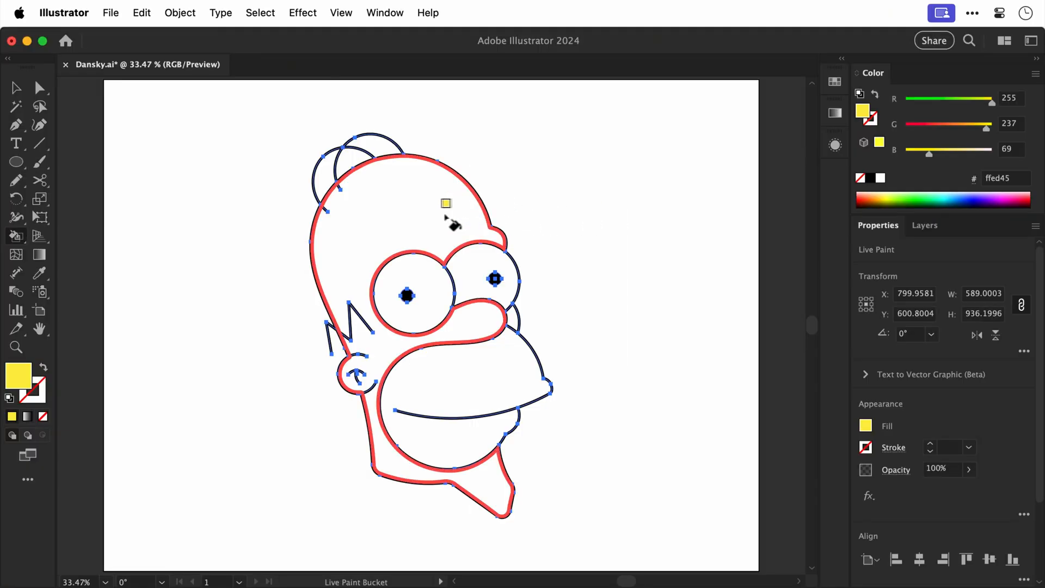
- Paint the head yellow (ffed45) and confirm tan c6af77 for the muzzle
{"action": "left_click", "coordinate": [866, 425]}
{"action": "type", "text": "c6af77"}
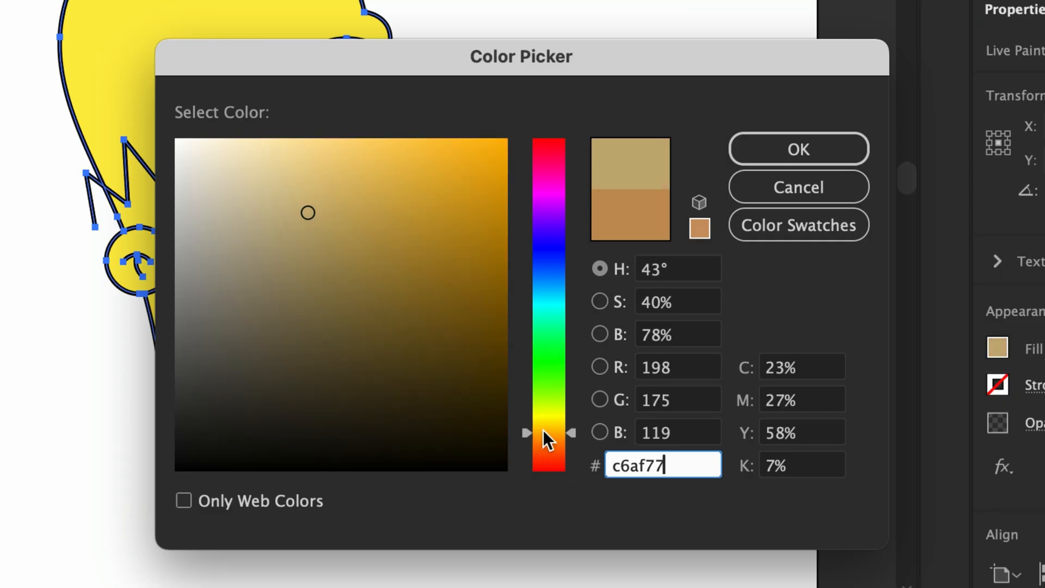
{"action": "left_click", "coordinate": [798, 148]}
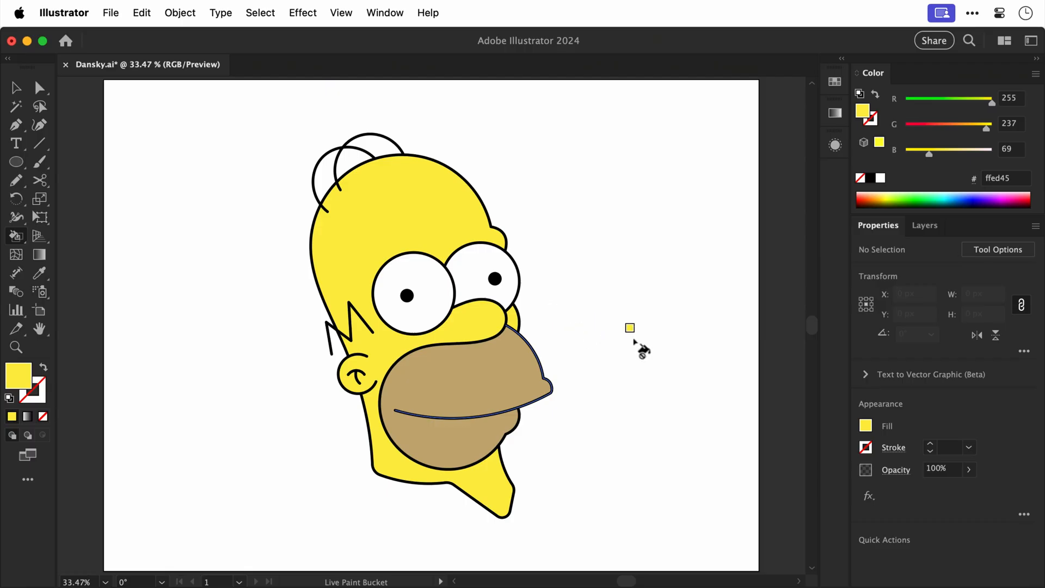